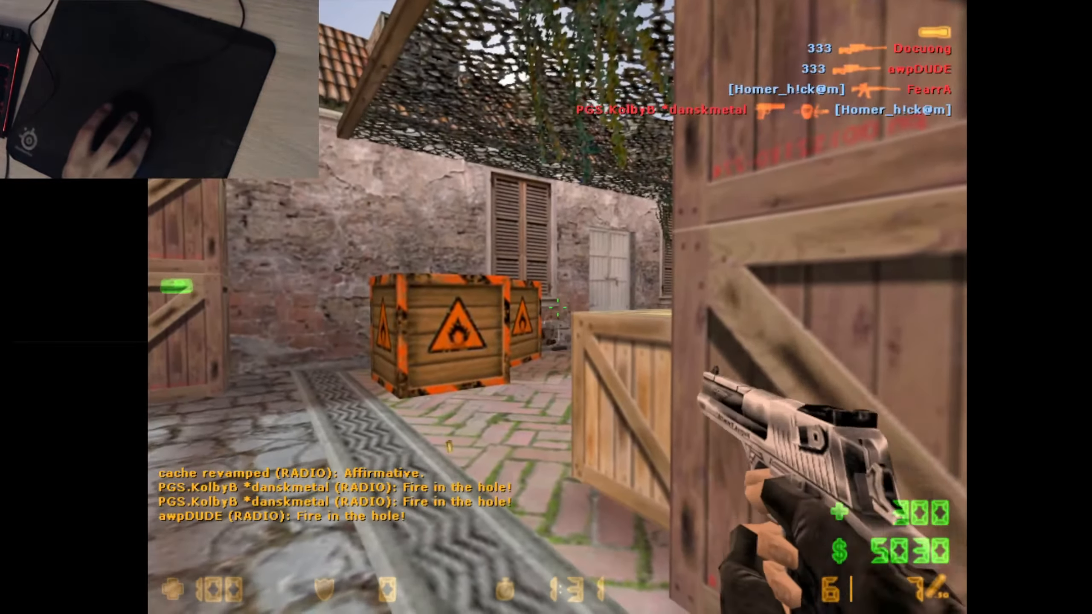
{"action": "mouse_move", "coordinate": [546, 307]}
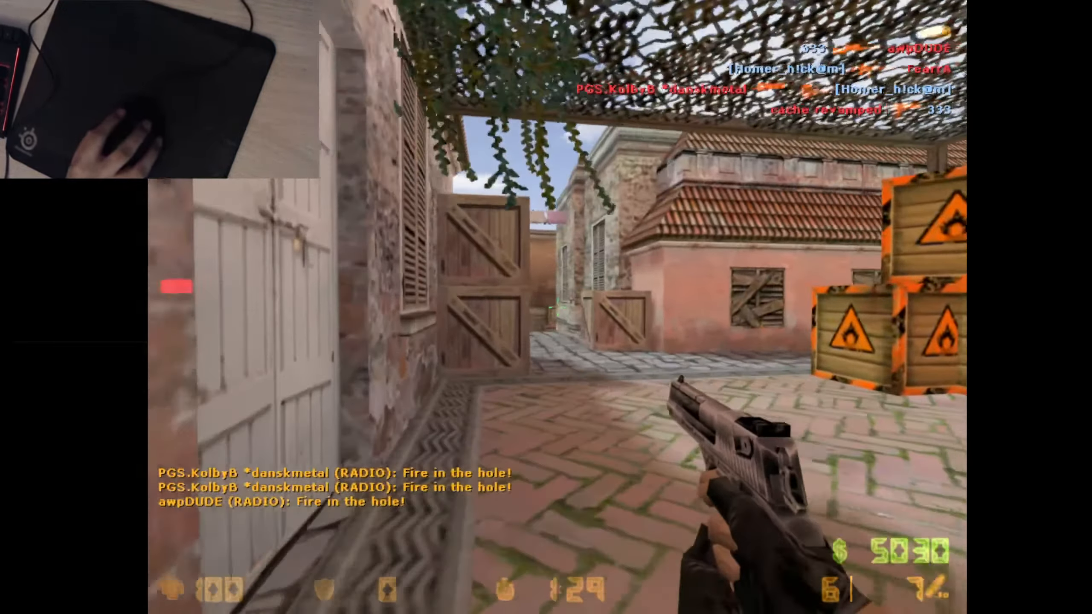
- Check the scoreboard twice during play, then switch to the knife in the new round
{"action": "key", "text": "Tab"}
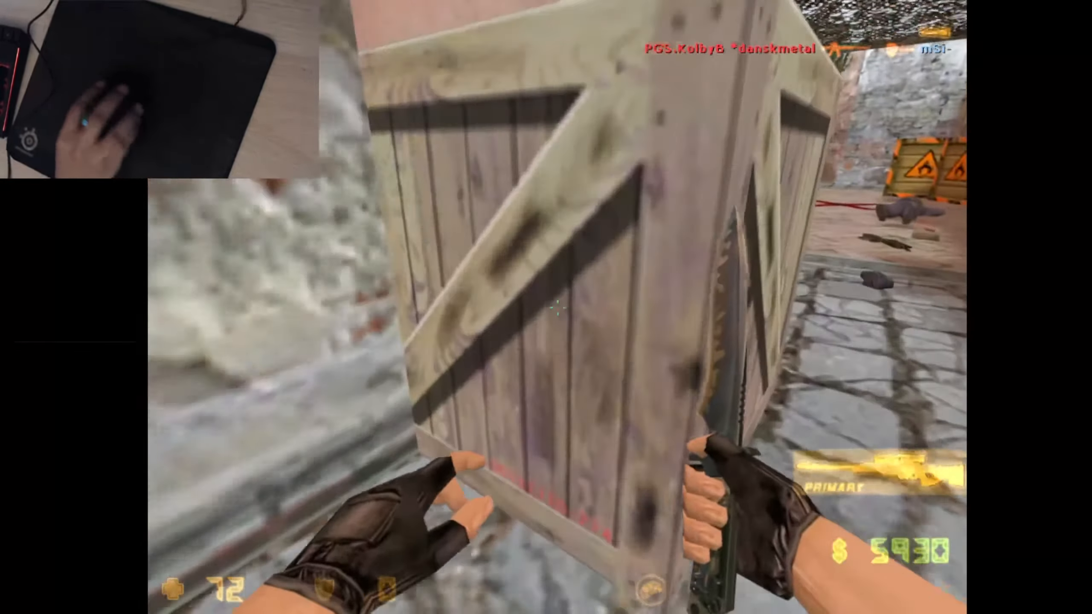
{"action": "key", "text": "tab"}
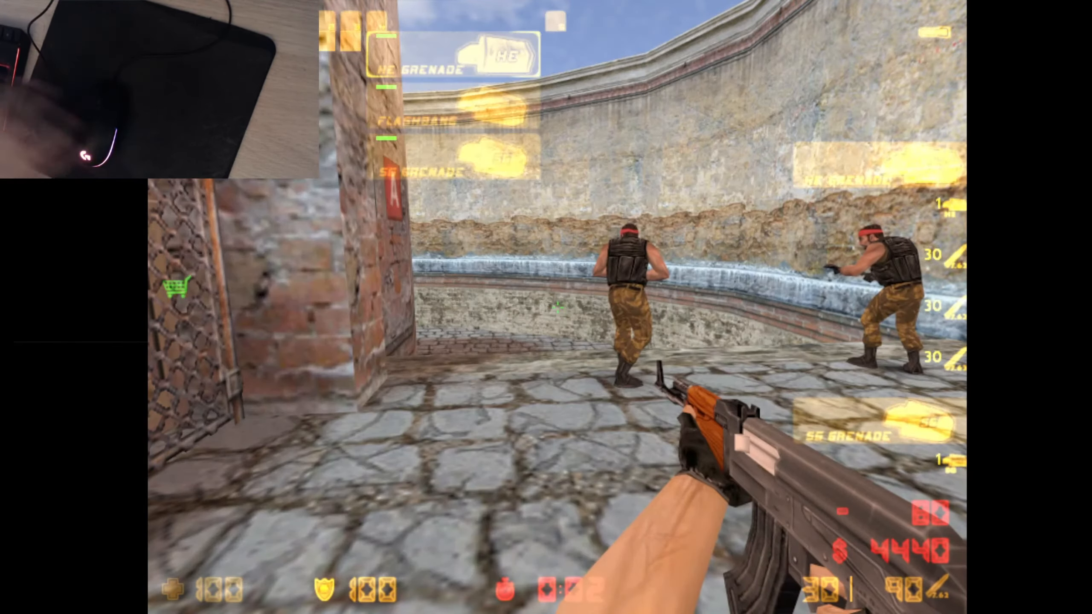
{"action": "key", "text": "3"}
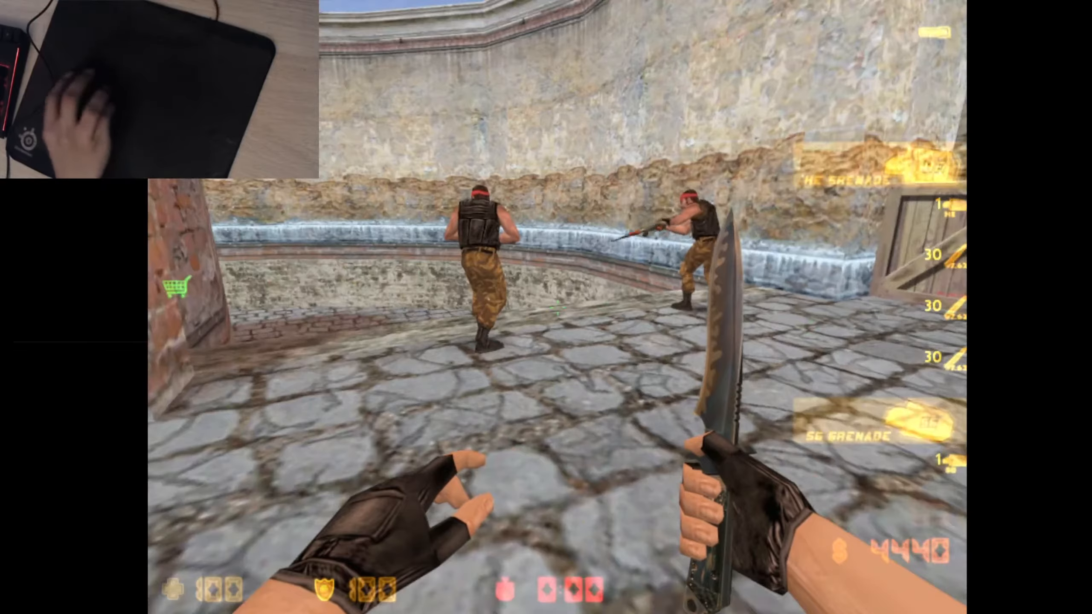